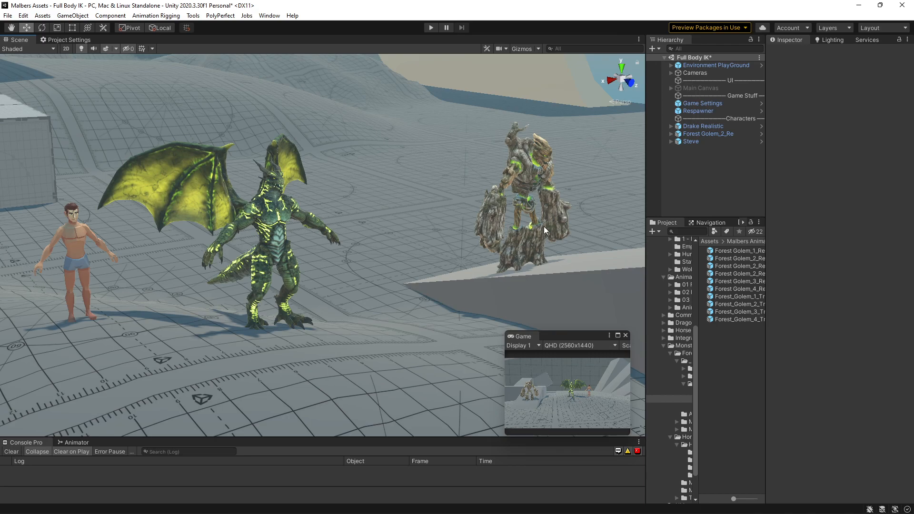
mouse_move(91, 225)
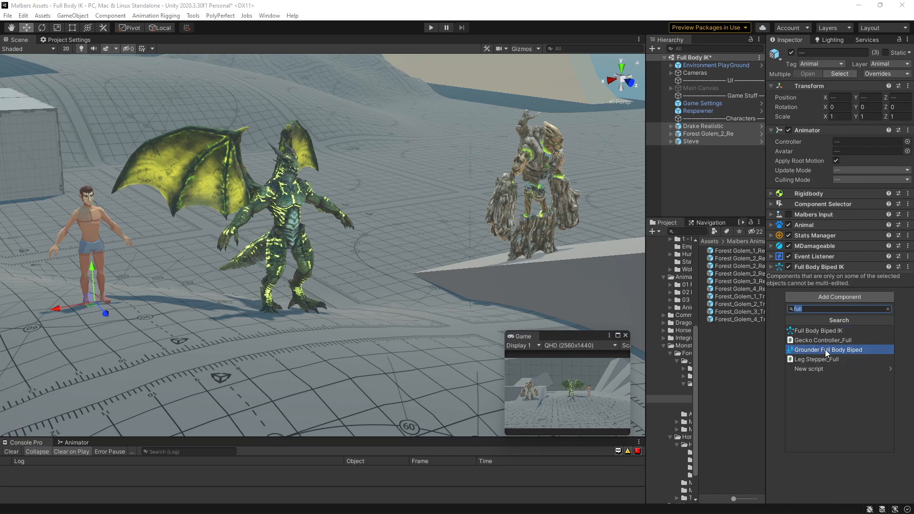
Add the Grounder Full Body Biped component to the Drake, Forest Golem and Steve
click(828, 350)
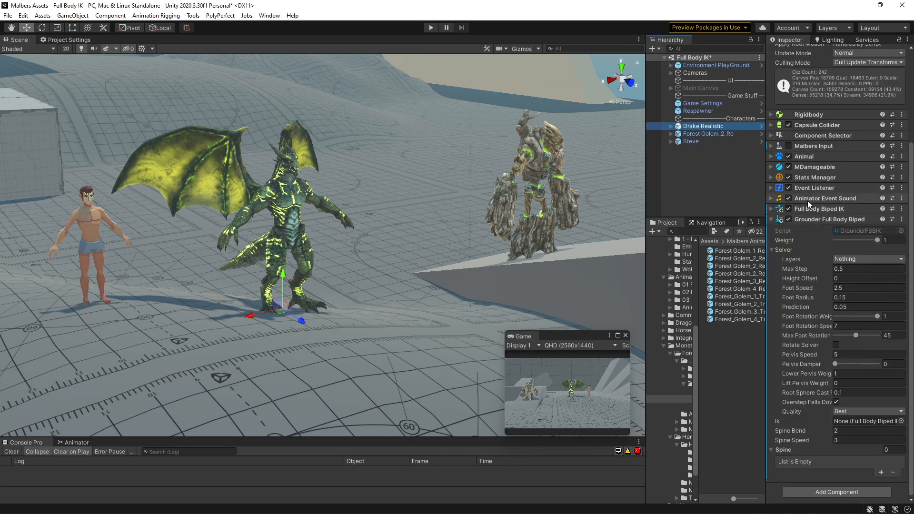
click(707, 133)
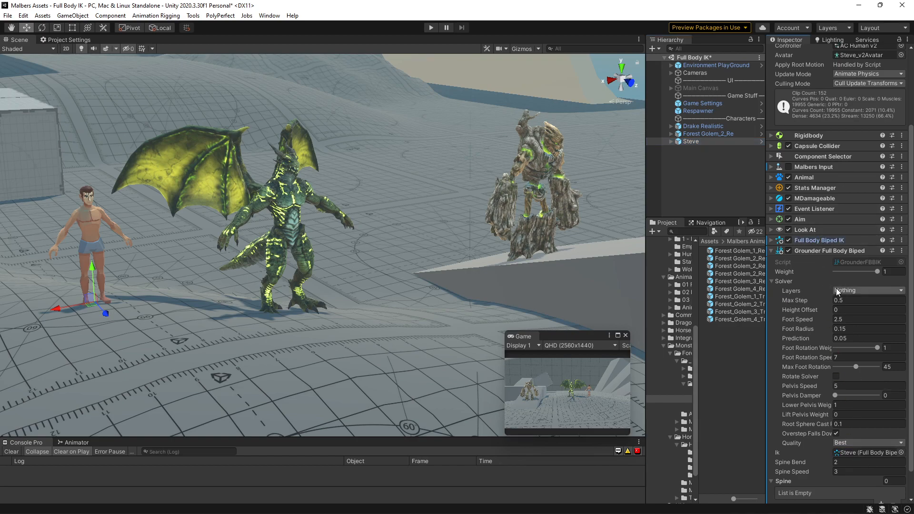
Set the Grounder Full Body Biped Layers to Default for ground detection
click(868, 290)
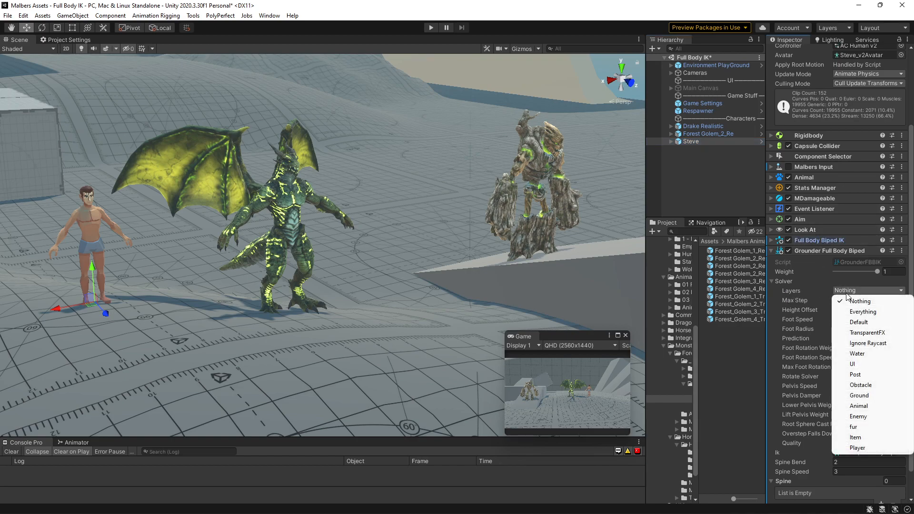
click(858, 321)
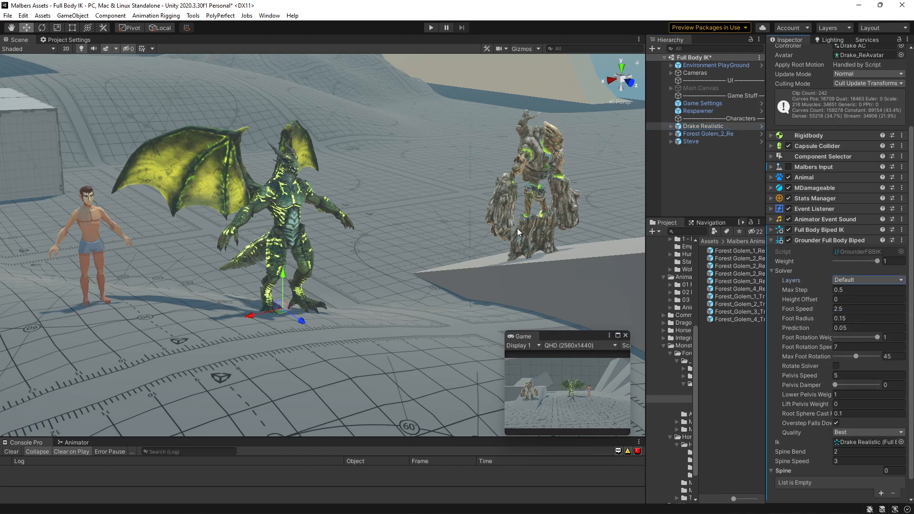
Start Play mode and select Steve in the Hierarchy to frame him in view
click(430, 28)
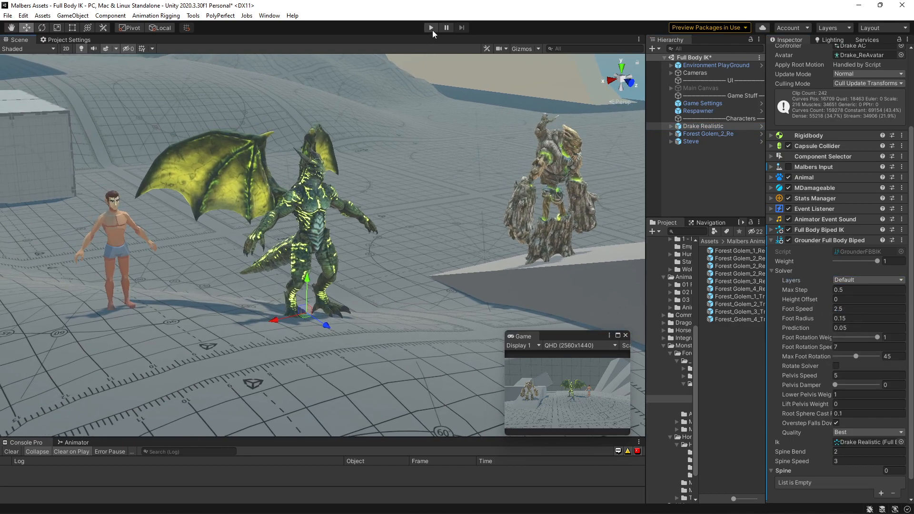
click(430, 28)
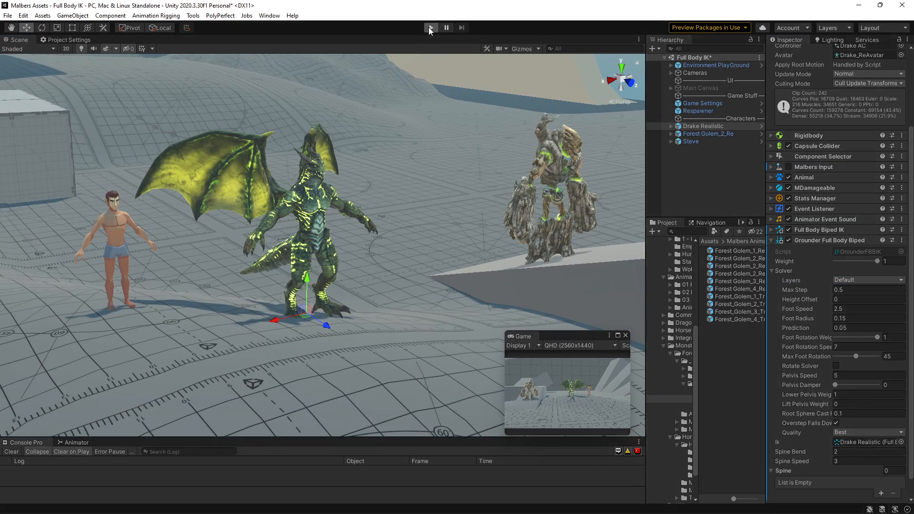
click(431, 28)
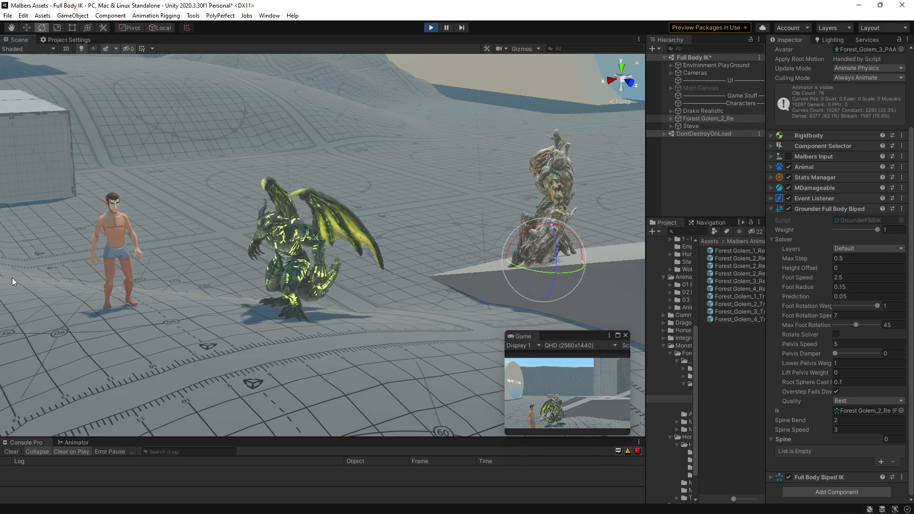
click(691, 125)
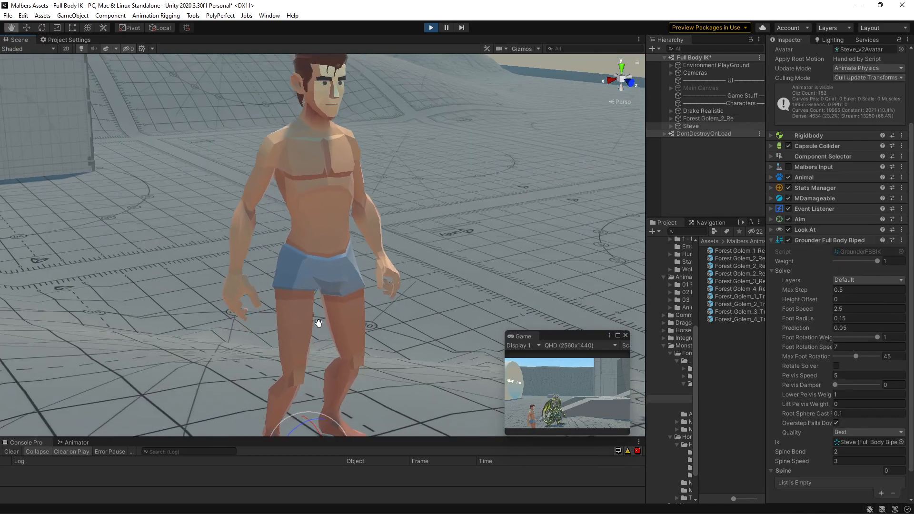